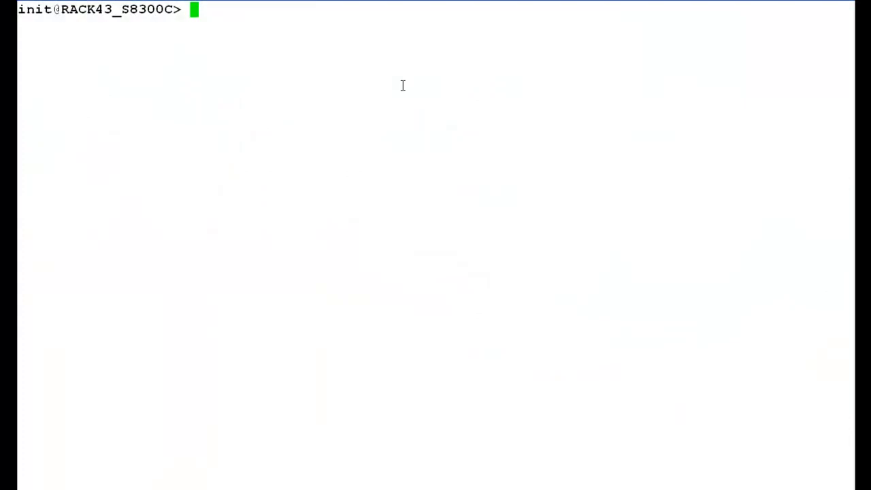
Step: Enable the S8300 FTP service with 'sudo ftpserv on' and list ~ftp/pub showing the mm710bv49/50/51.fdl files
text(sudo ftpserv on)
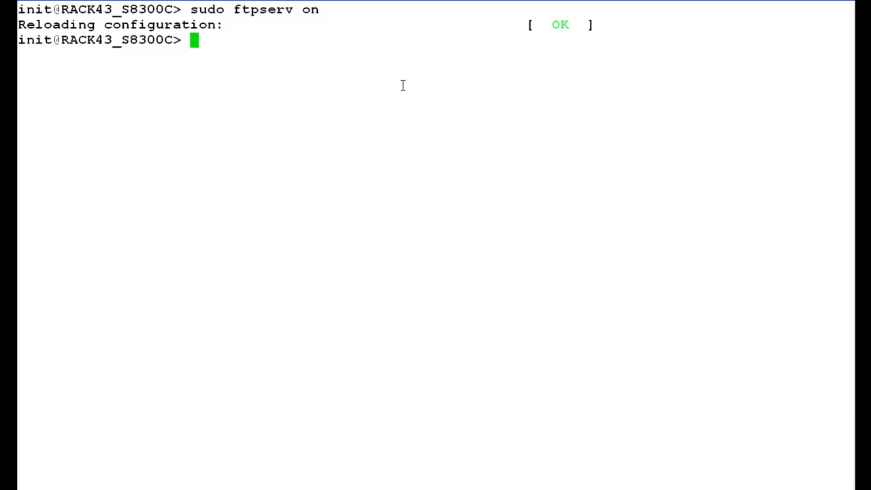
text(cd ~ftp/pub)
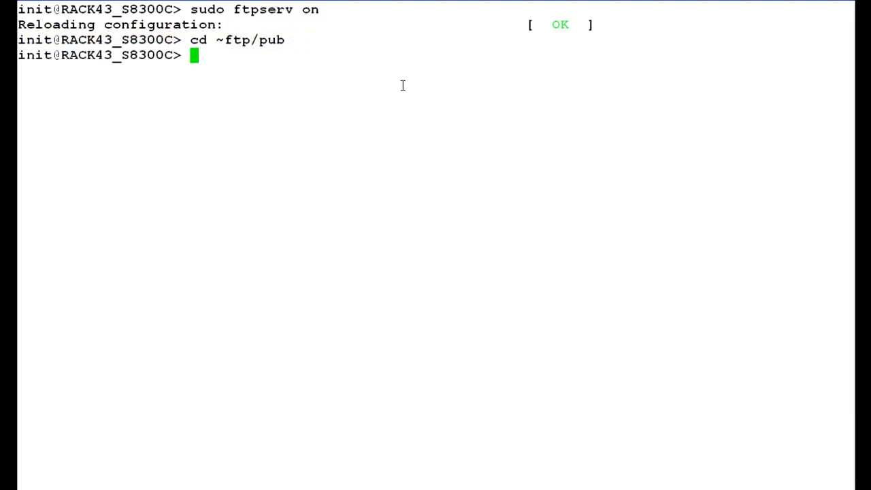
text(ls -ltr)
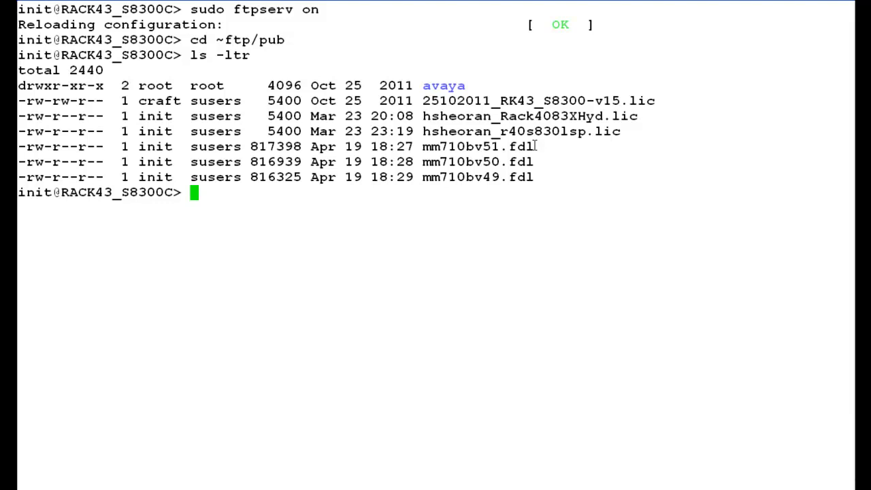
text(ssh root@148.147.143.21)
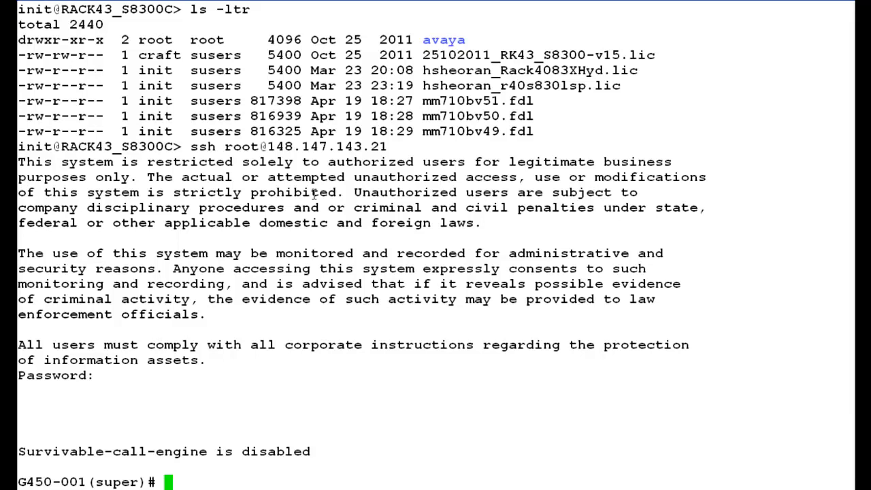
text(show mg list_config)
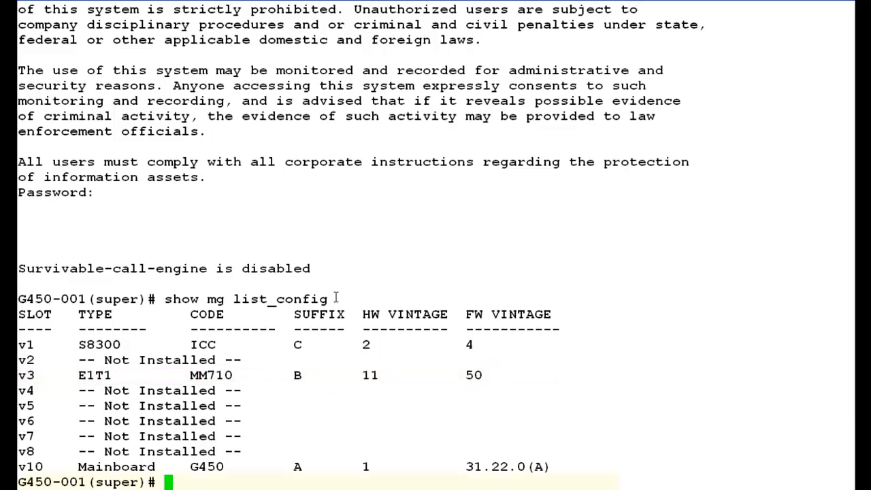
Step: Run 'copy ftp module /pub/mm710bv51.fdl 148.147.143.20 3', confirm with y and log in as ftp
text(copy ftp module /pub/mm710bv51.fdl 148.147.143.20 3)
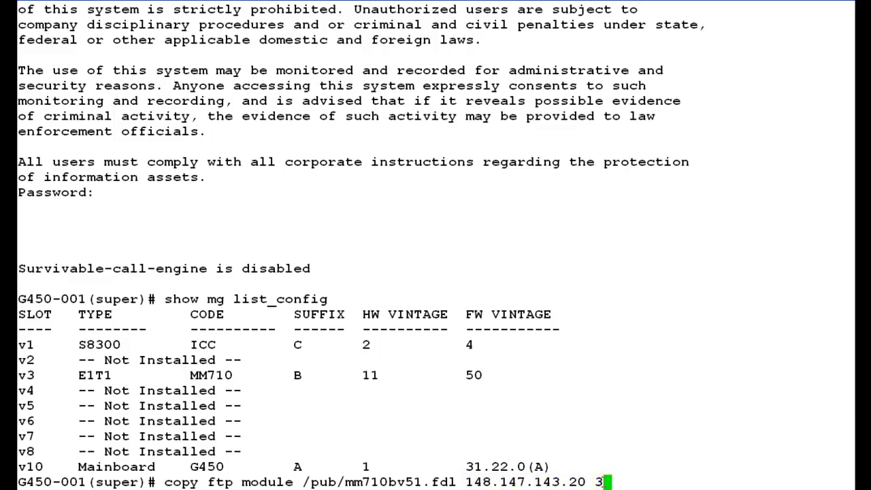
double_click(400, 481)
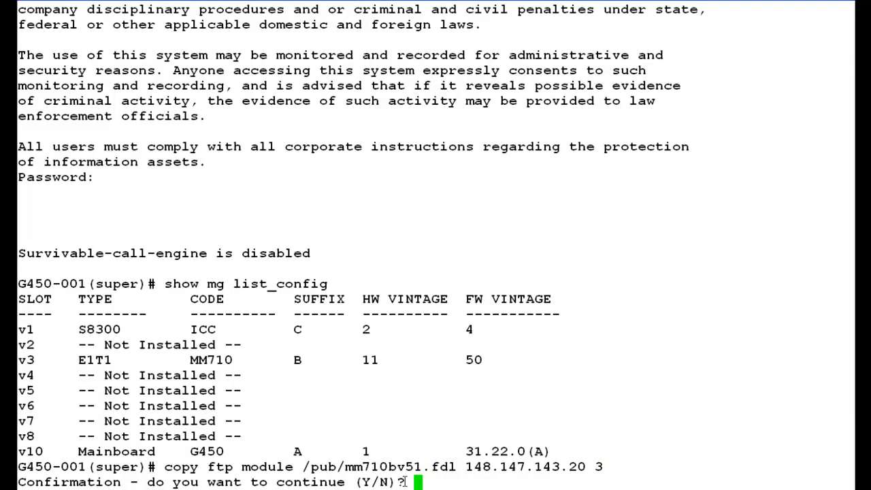
text(y)
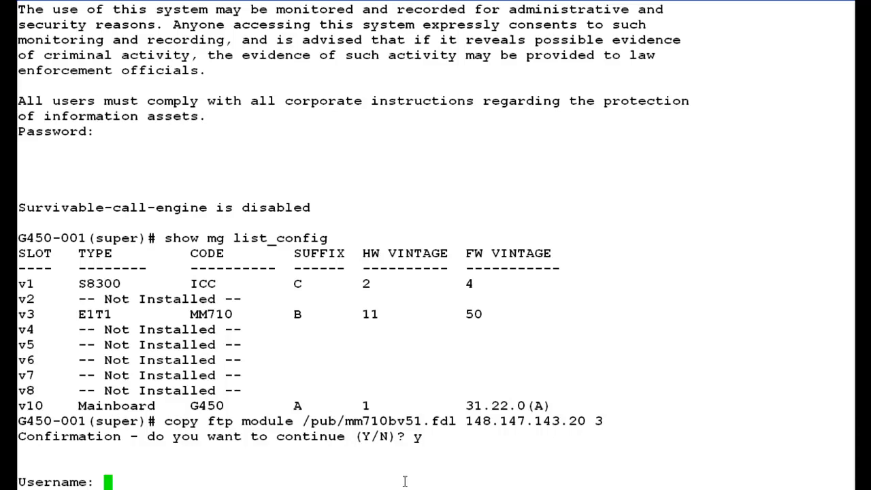
text(ftp)
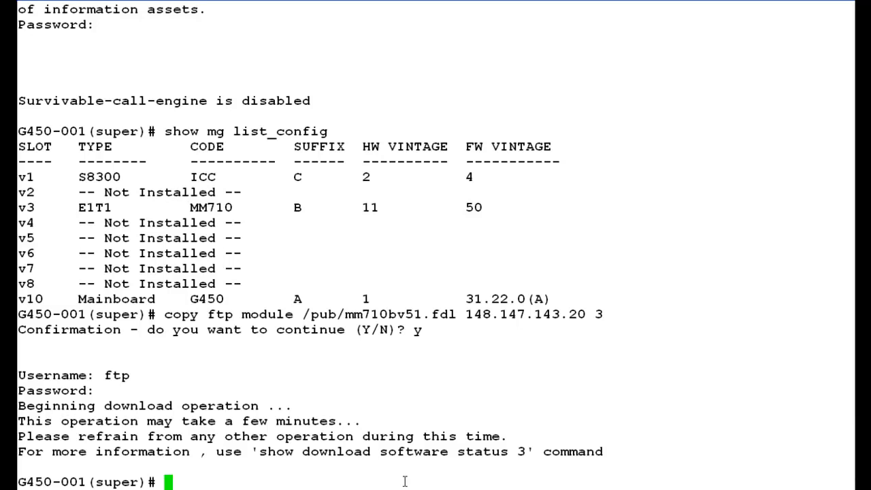
drag(253, 452, 536, 452)
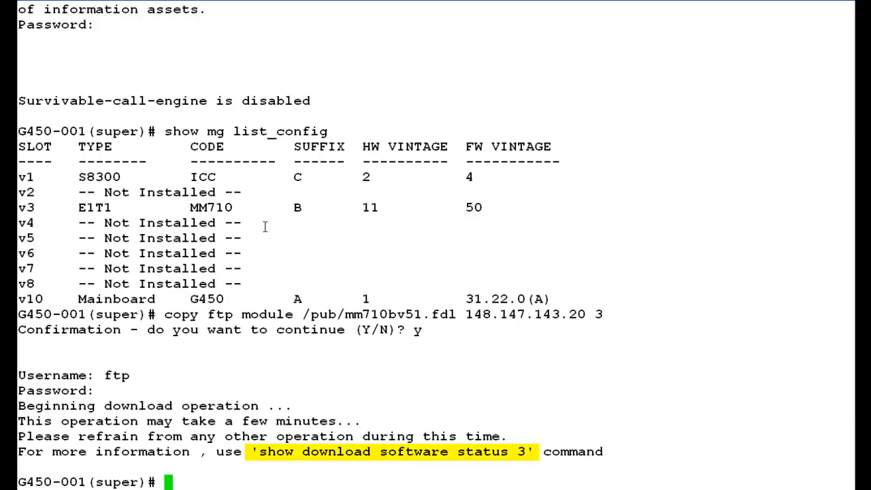
Step: Repeat 'show download software status 3' to watch the MM710 image download progress toward 816640 bytes
text(show download software status 3)
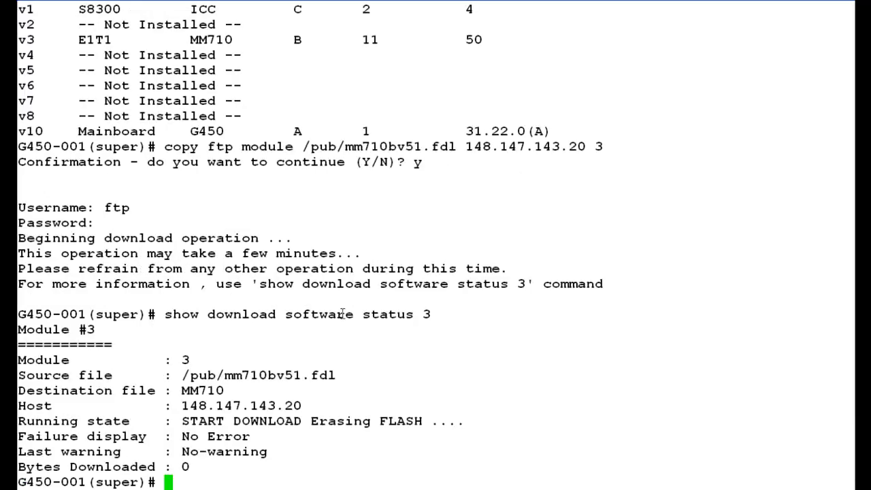
double_click(44, 359)
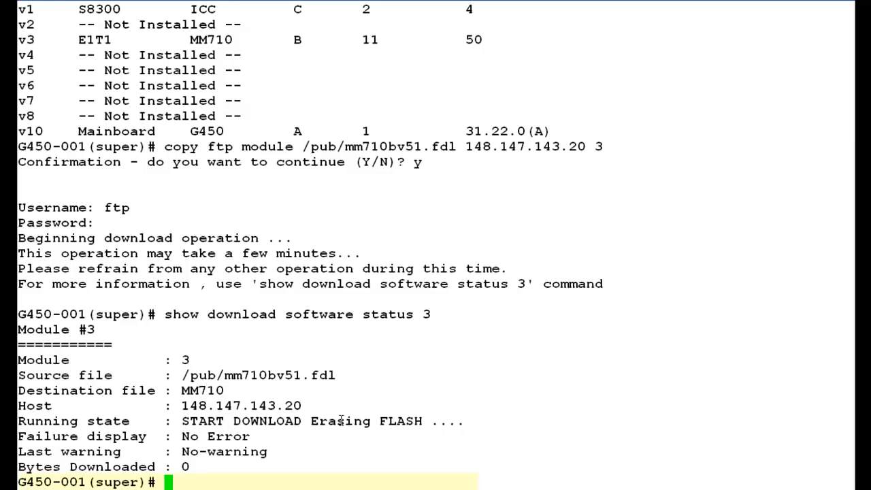
text(show download software status 3)
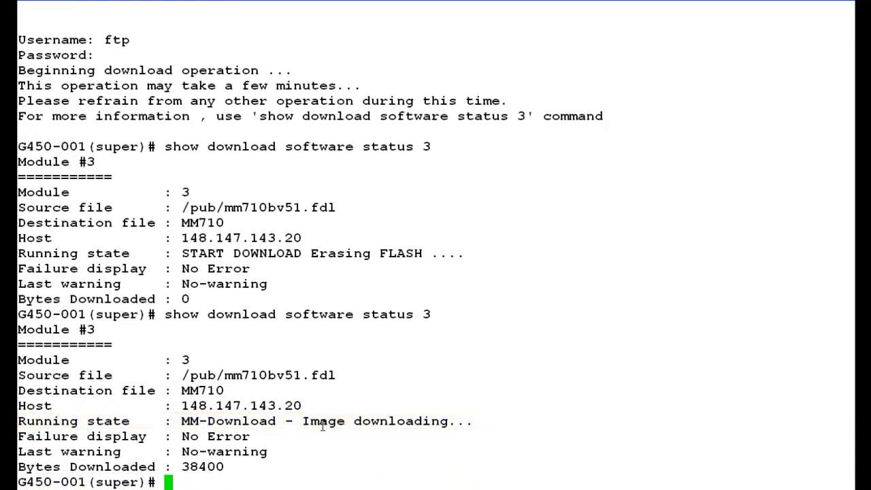
mouse_move(321, 458)
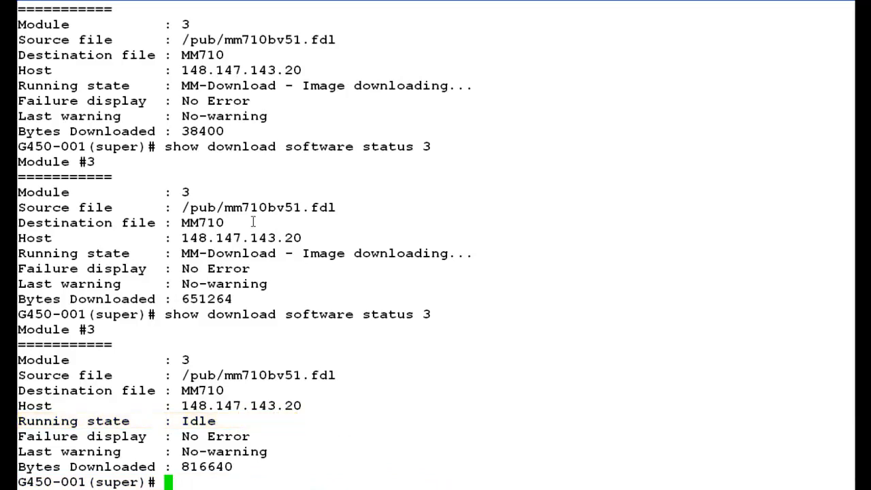
Step: Run 'show mg list_config' to verify slot v3's MM710 now shows firmware vintage 51
text(show mg list_config)
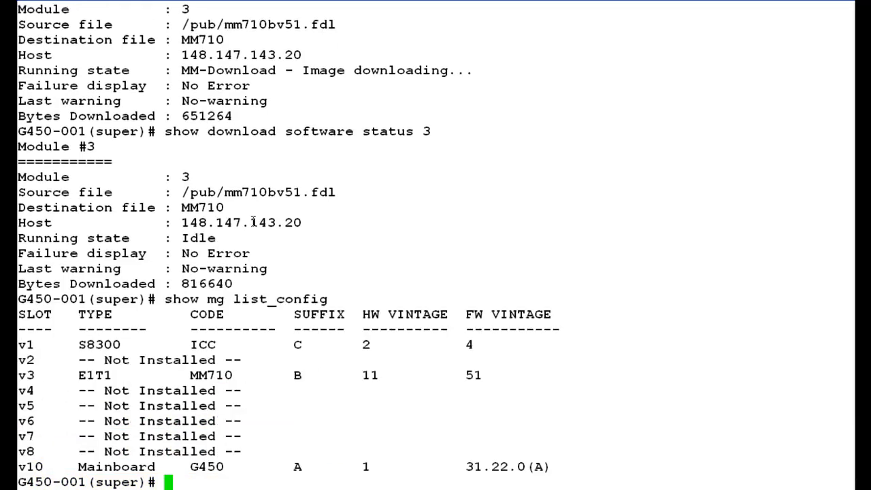
mouse_move(257, 362)
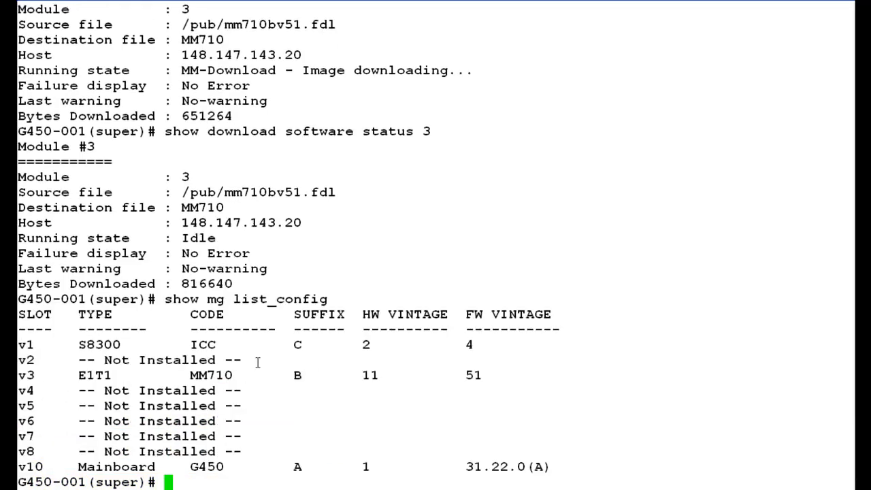